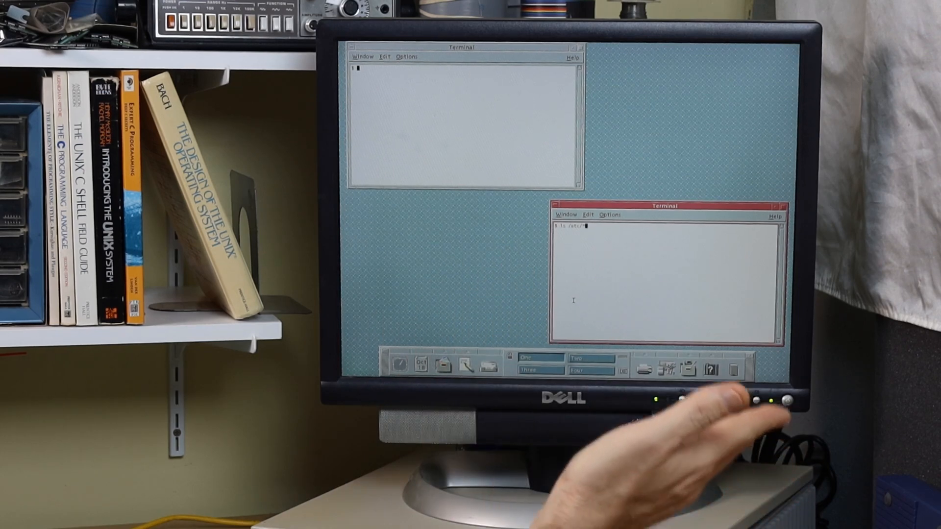
pyautogui.moveTo(510, 366)
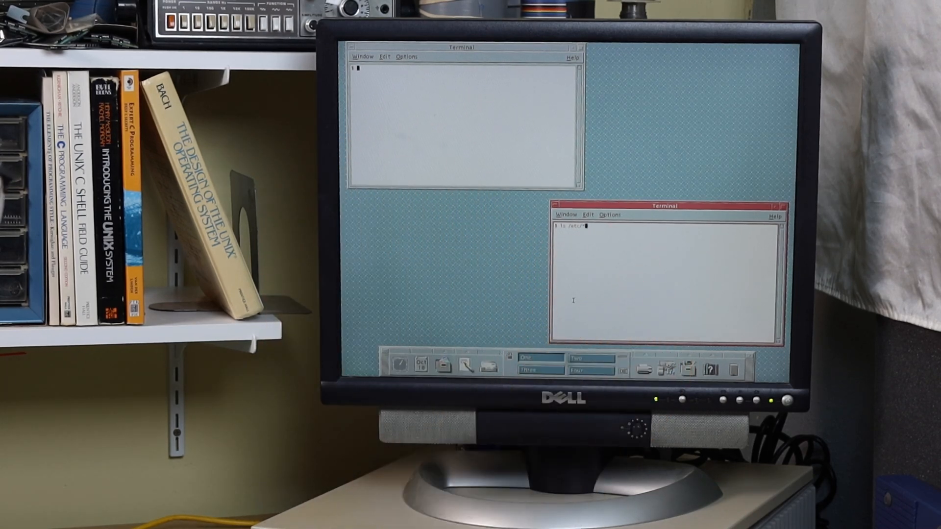
# Step: List /etc/*.le0 to show the dhcp.le0 and hostname.le0 interface files
pyautogui.write('*/ls')
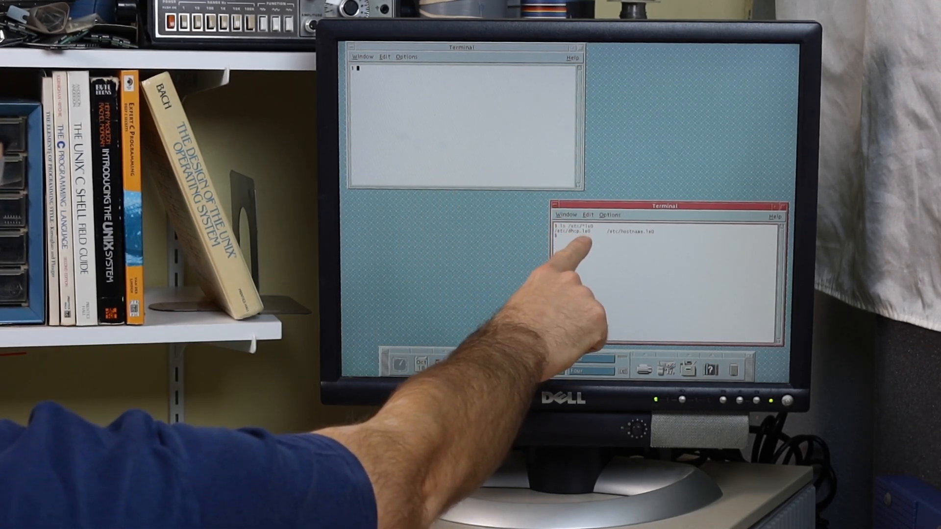
pyautogui.moveTo(570, 258)
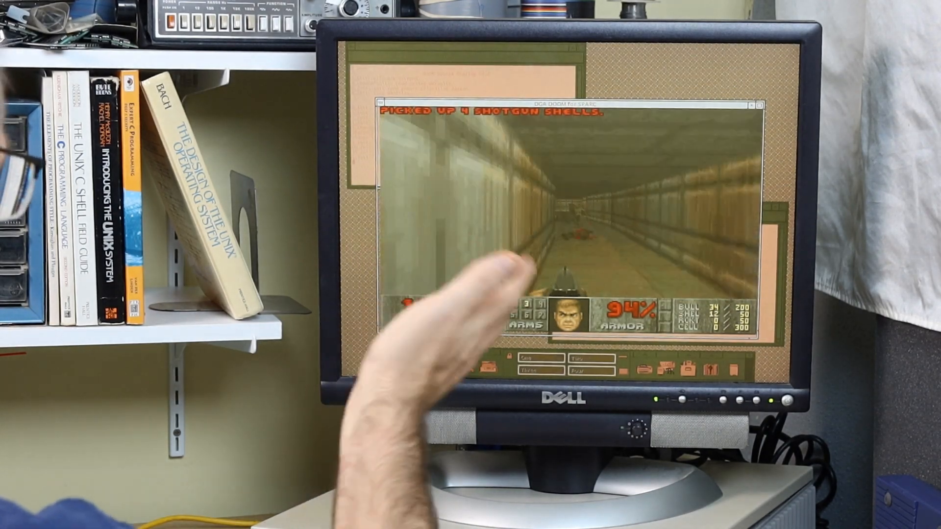
# Step: Choose New Game from the DOOM main menu to reach the Which Episode? screen
pyautogui.press('Escape')
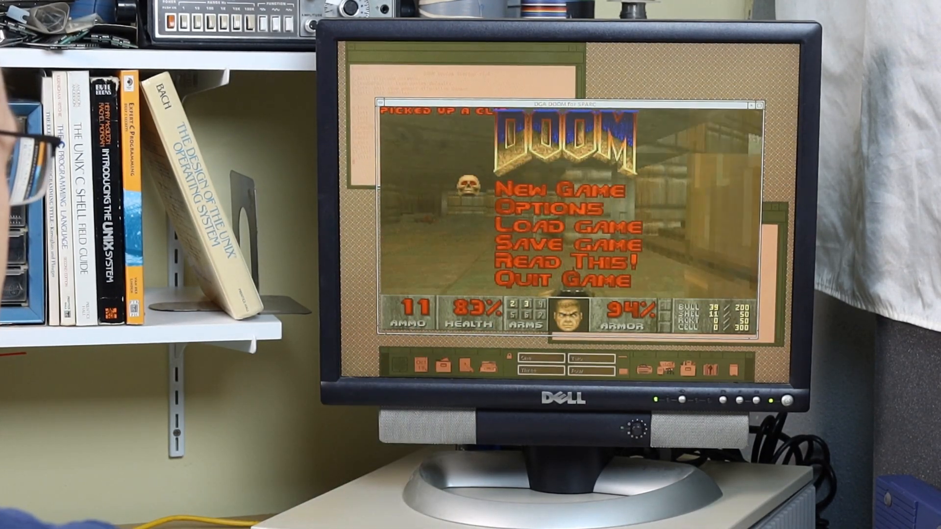
pyautogui.click(552, 191)
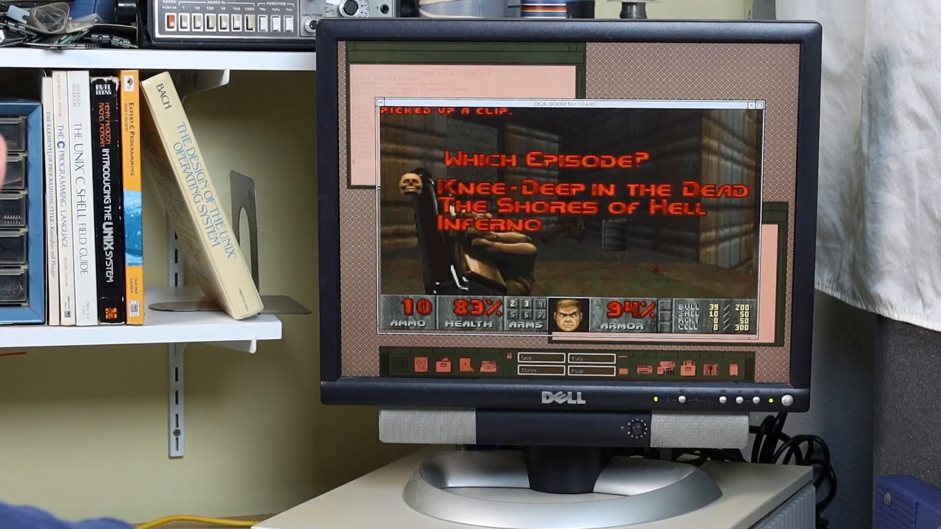